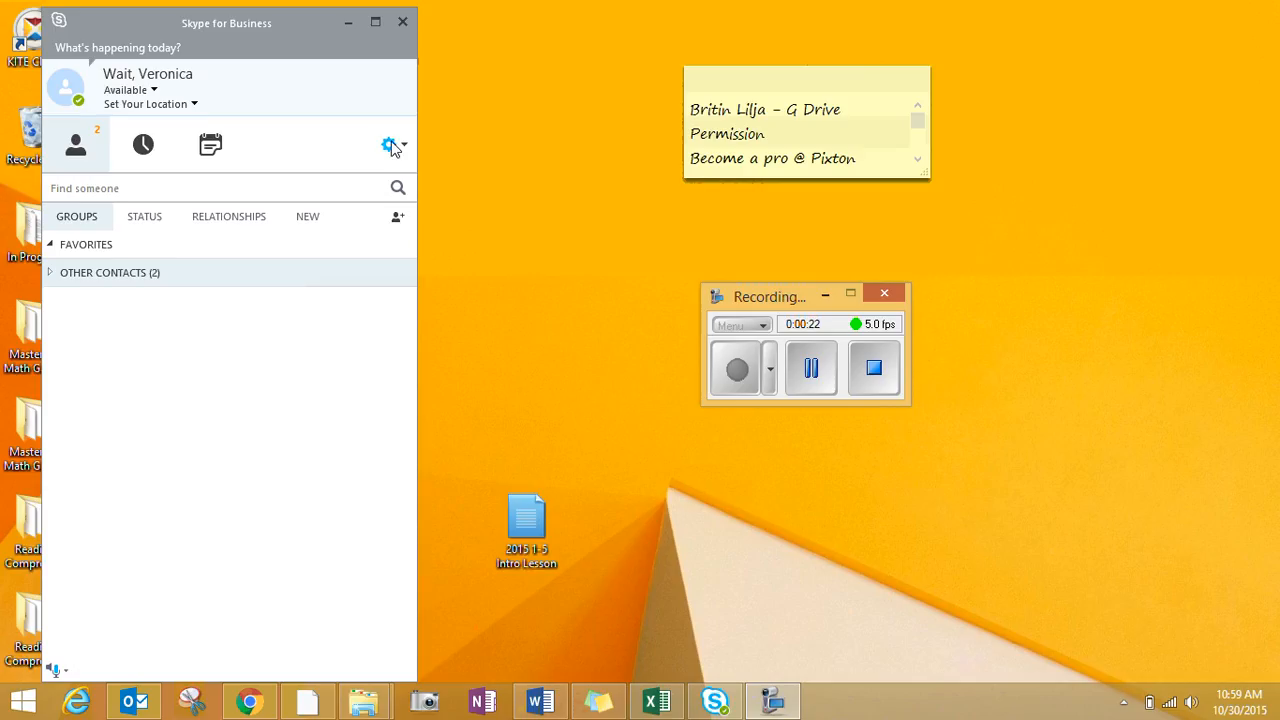
Step: Open Skype for Business Options from the gear menu's Tools submenu
click(389, 144)
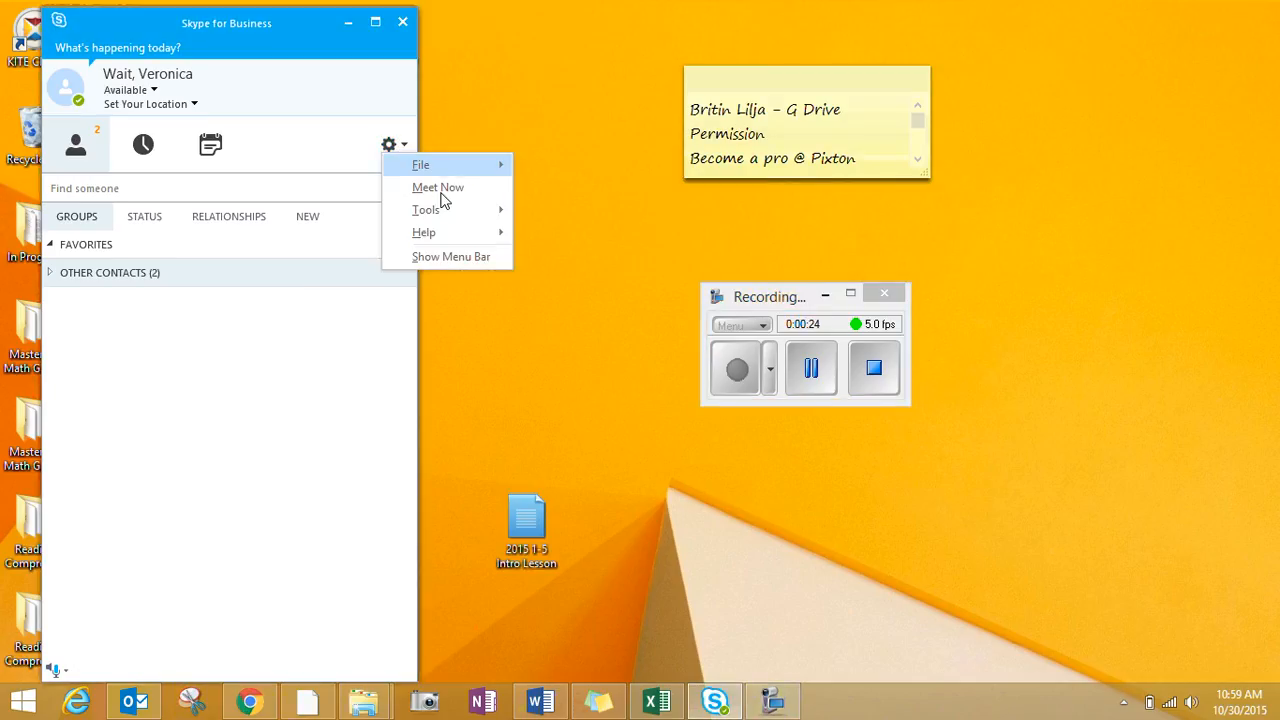
click(426, 210)
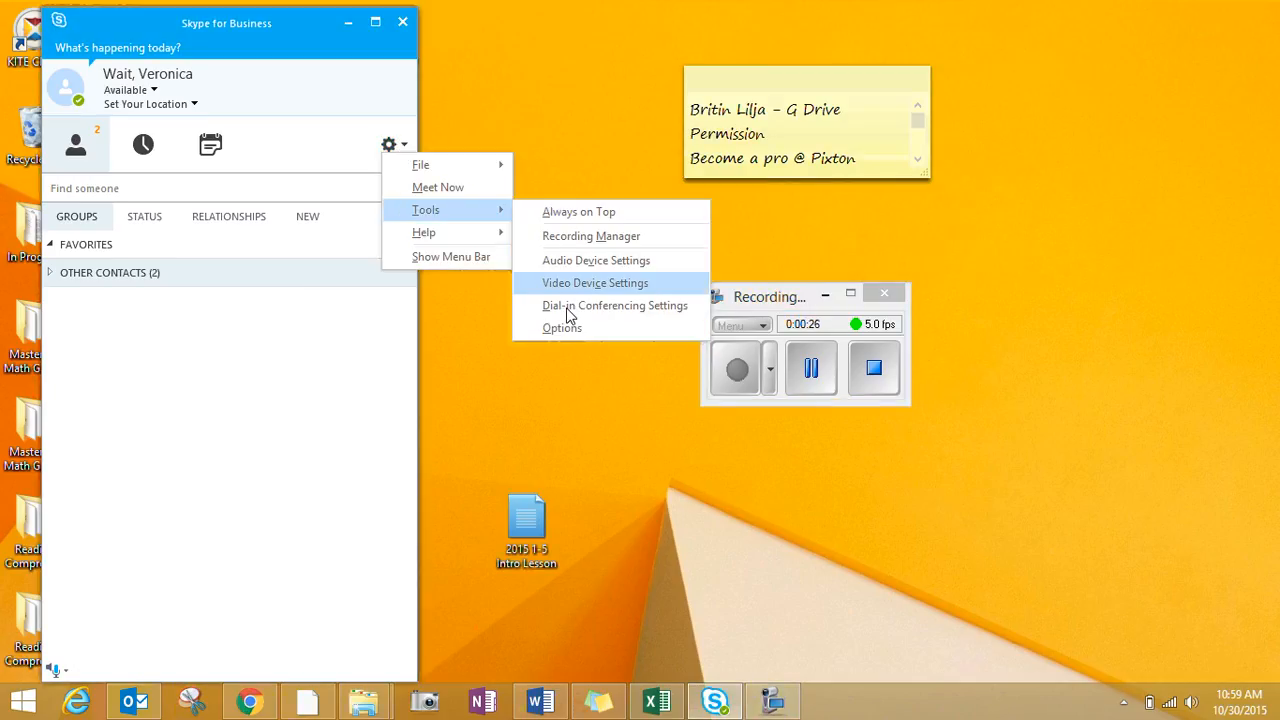
mouse_move(562, 328)
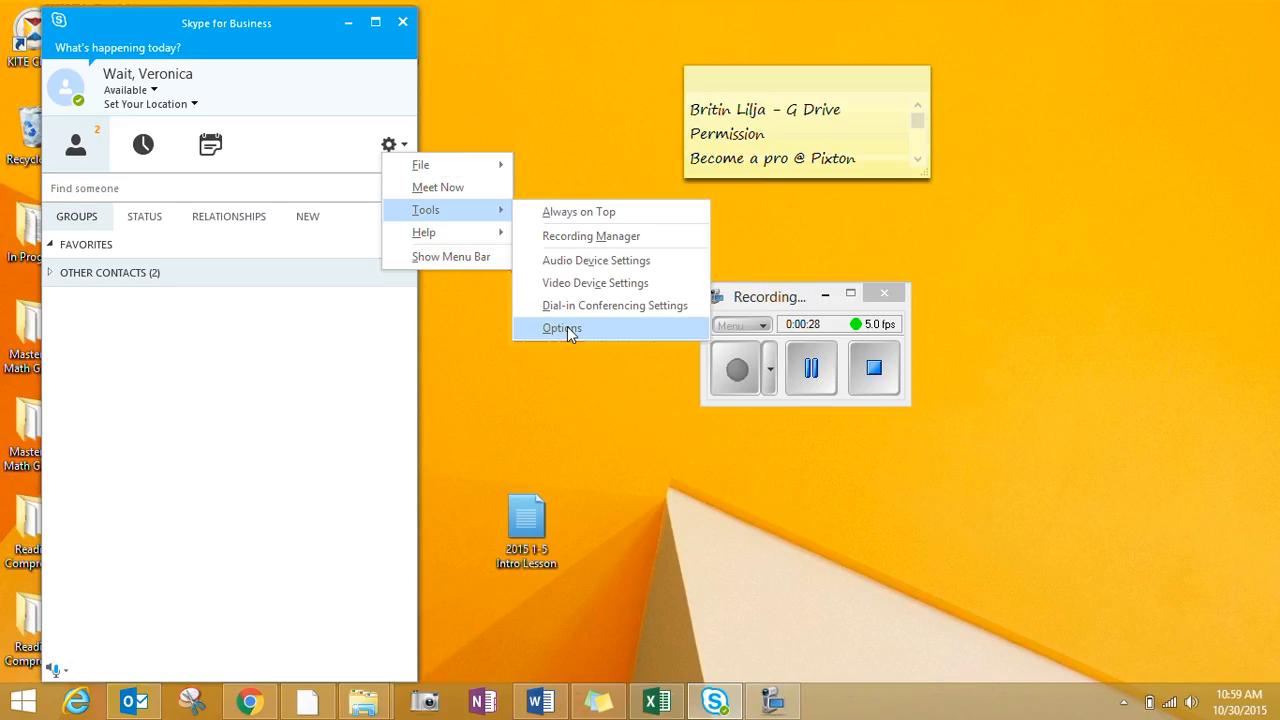
click(561, 328)
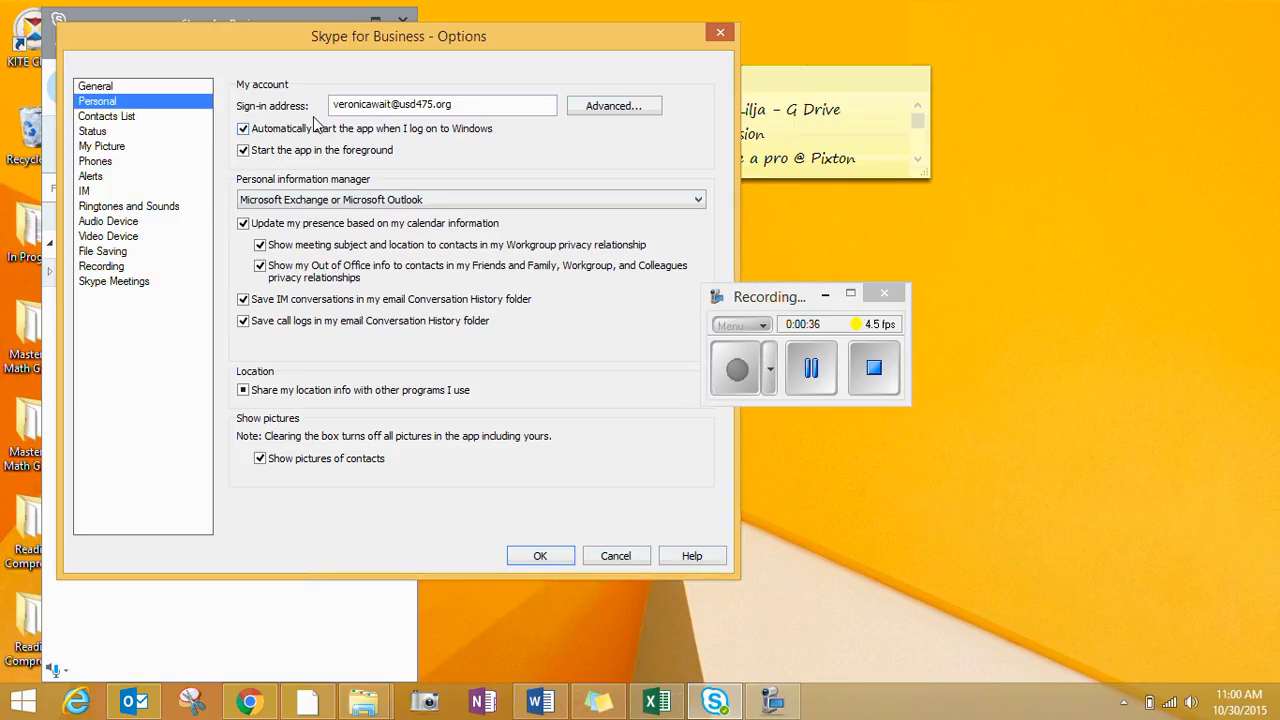
Step: Uncheck 'Automatically start the app when I log on to Windows' and save with OK
click(243, 128)
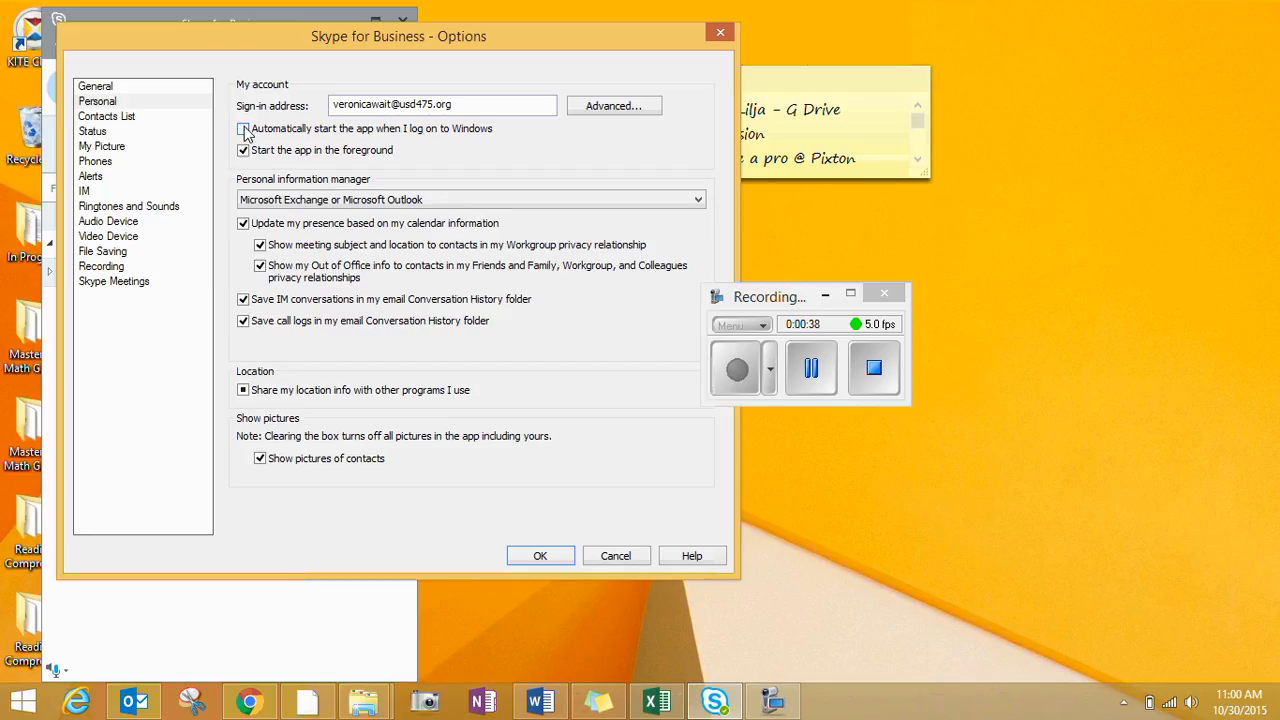
click(242, 128)
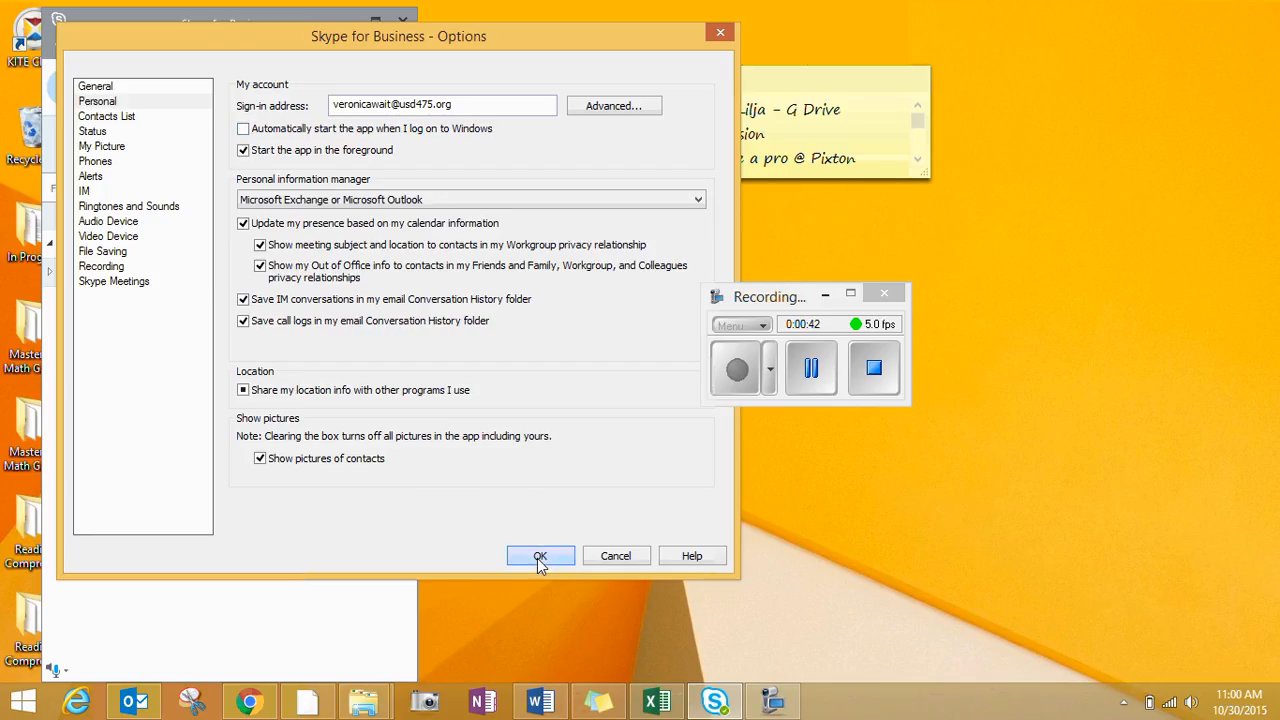
click(540, 555)
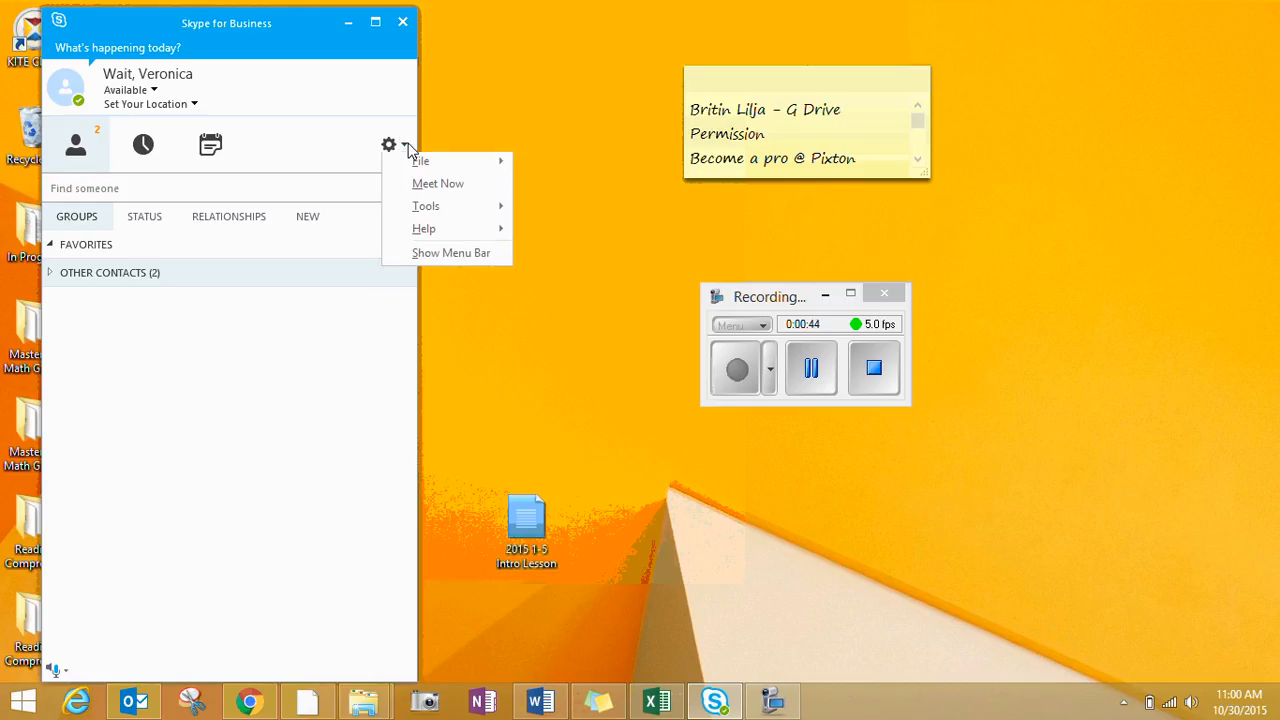
Step: Quit Skype for Business using Exit from the gear menu's File submenu
click(420, 164)
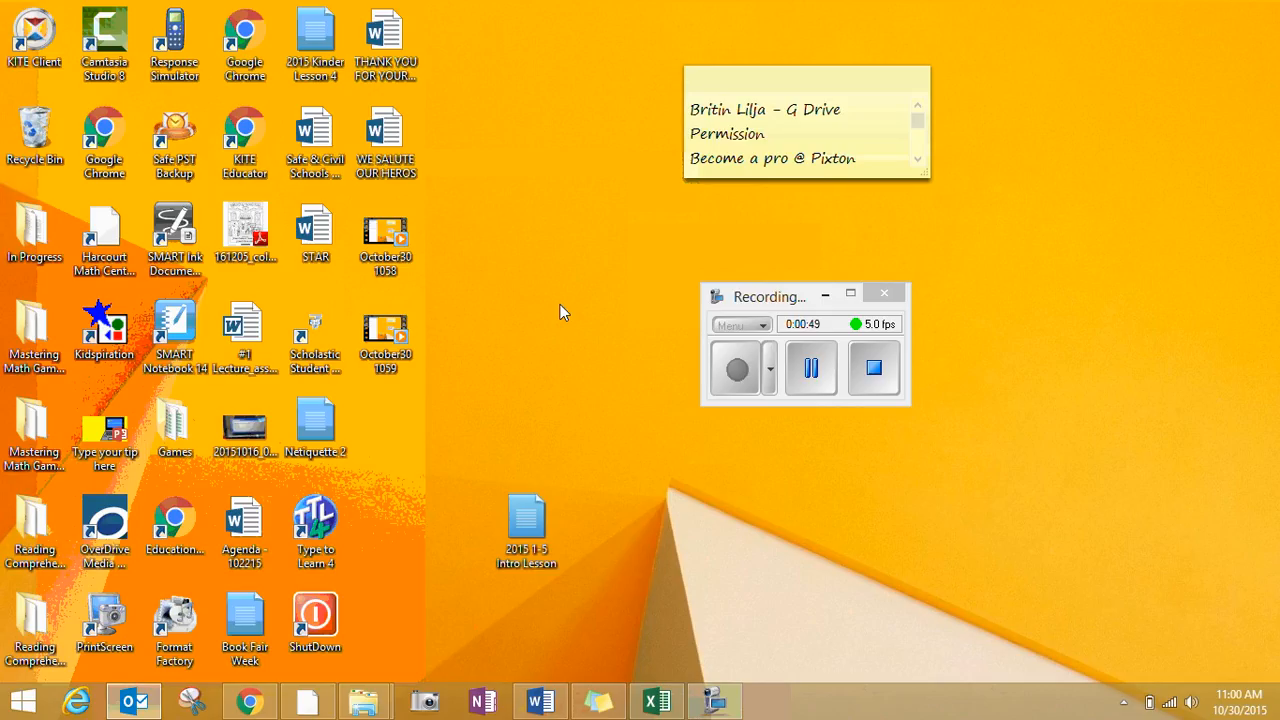
mouse_move(873, 368)
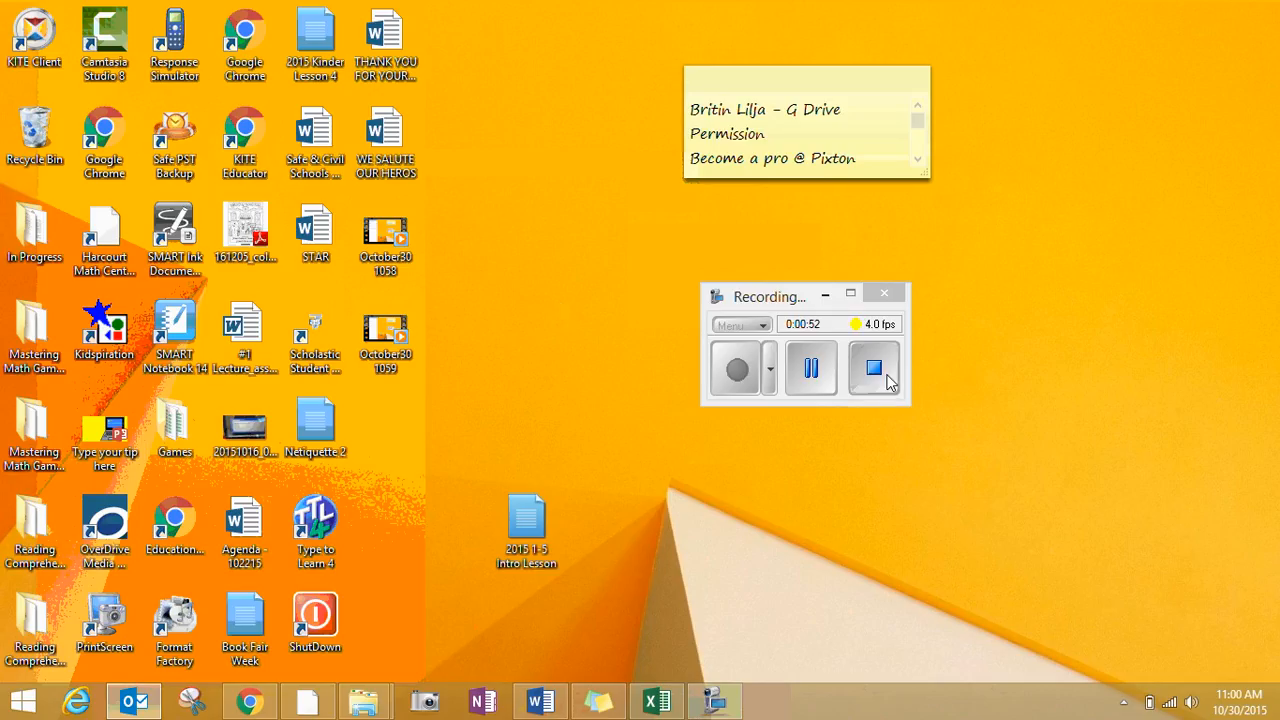